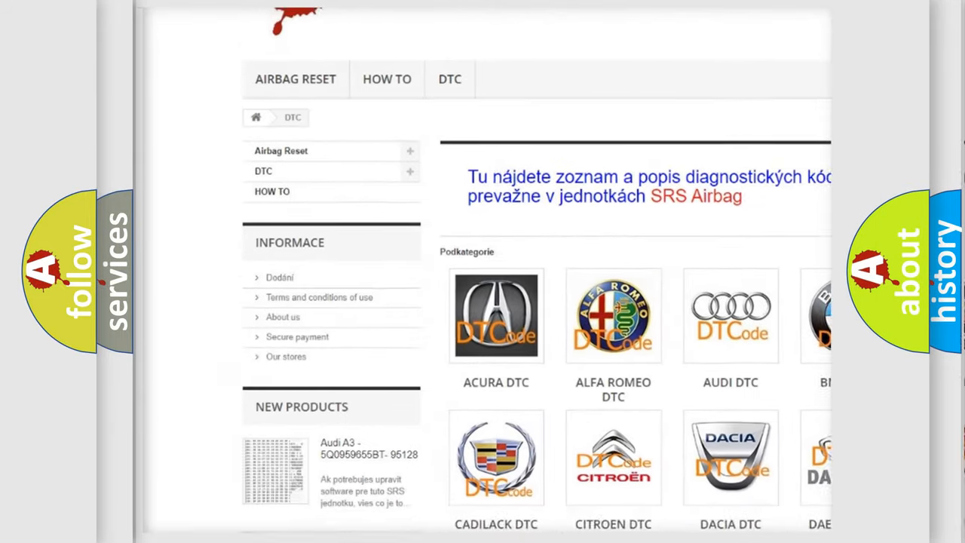
scroll("down", 3)
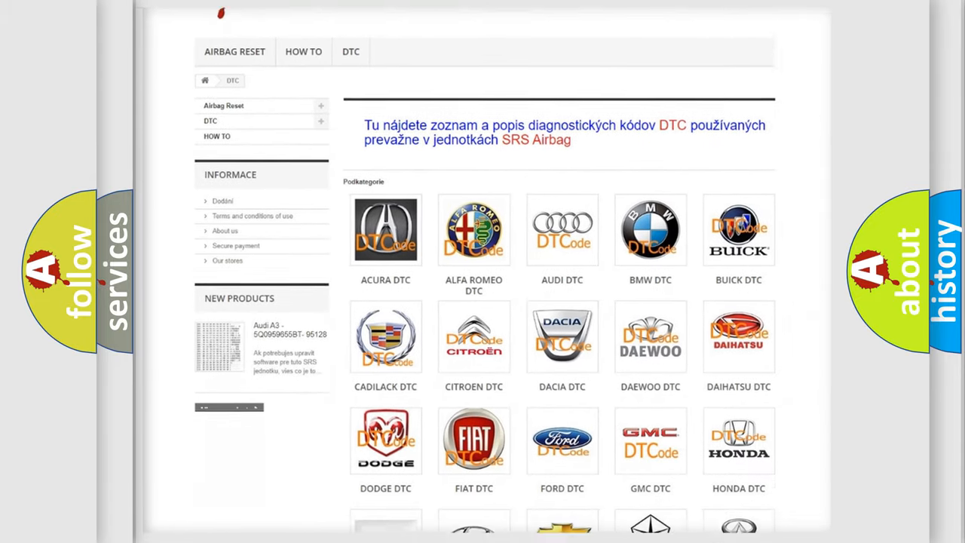
scroll("down", 3)
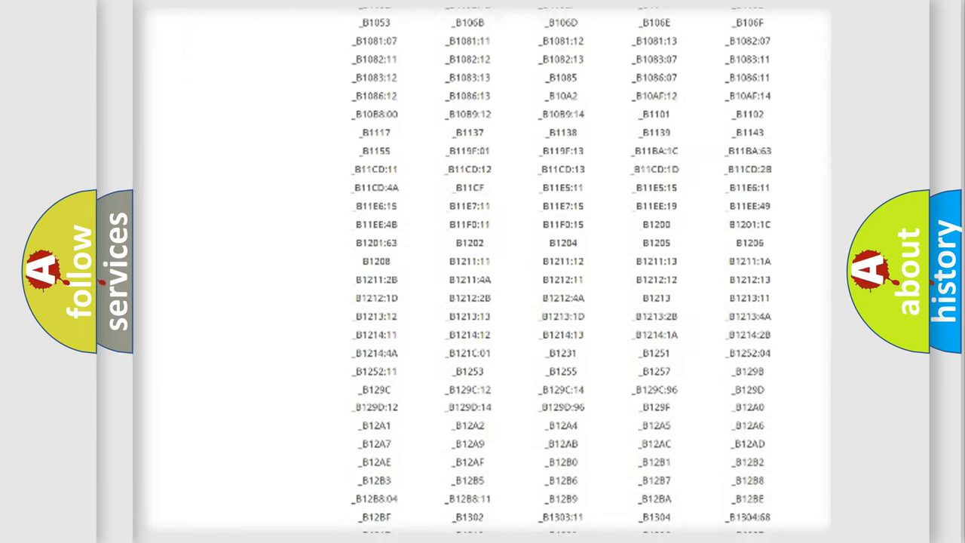
scroll("down", 3)
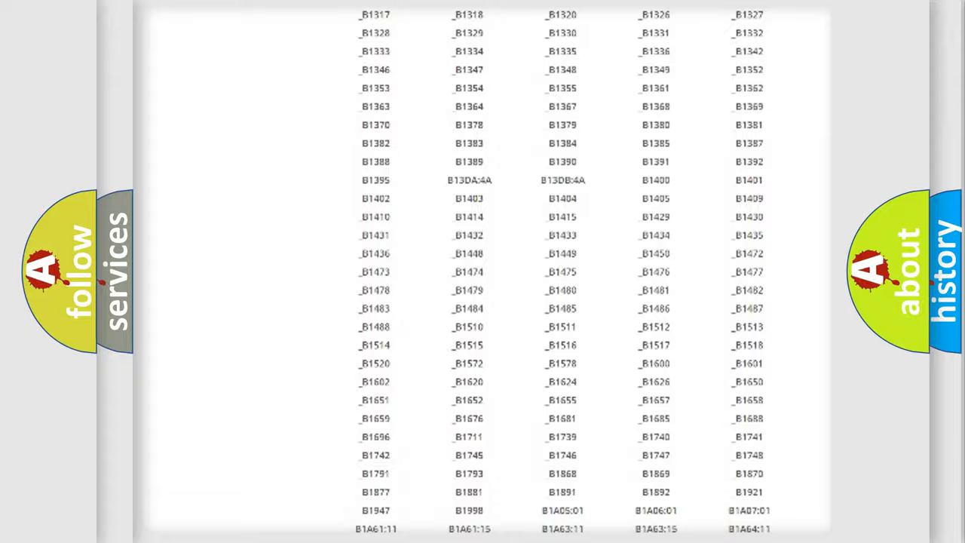
scroll("up", 3)
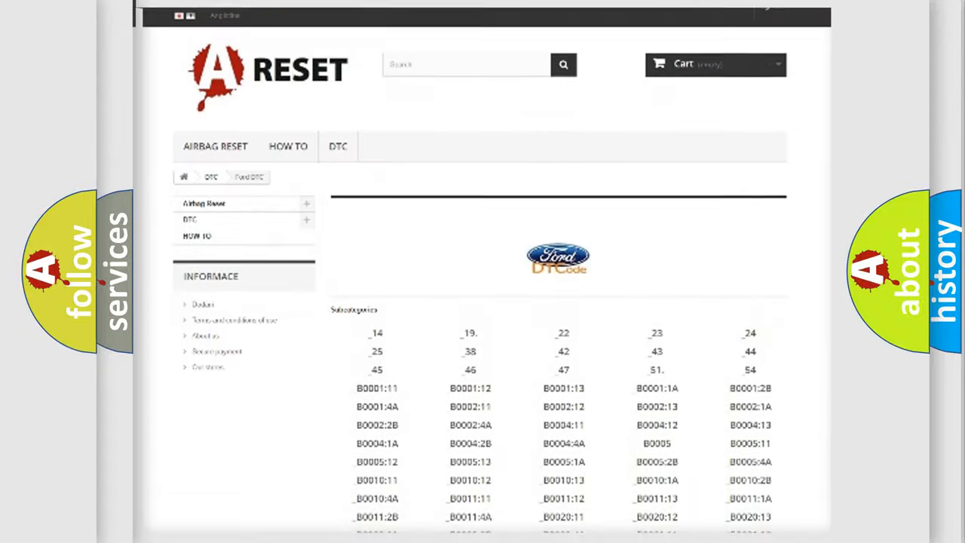